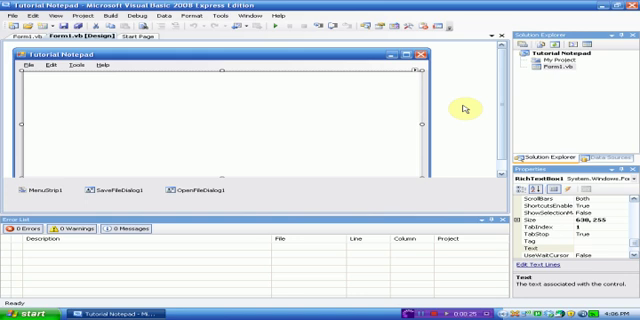
mouse_move(175, 90)
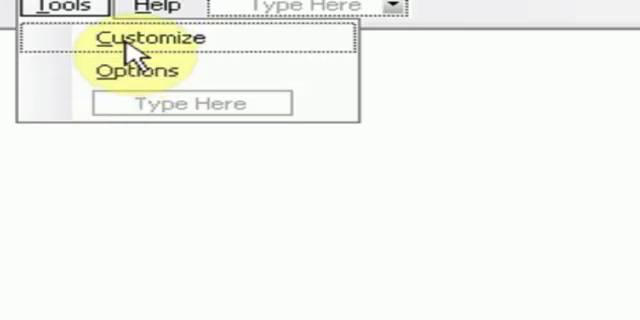
Step: Select the Customize entry under the Tutorial Notepad form's Tools menu
click(140, 38)
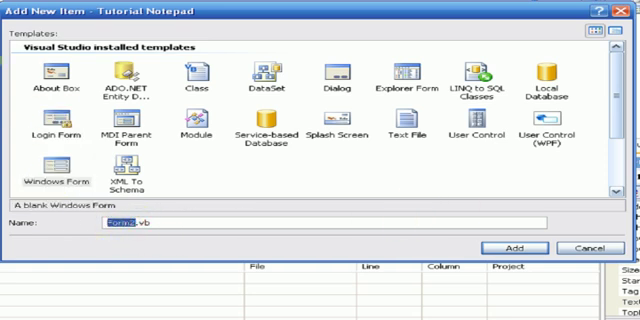
mouse_move(368, 205)
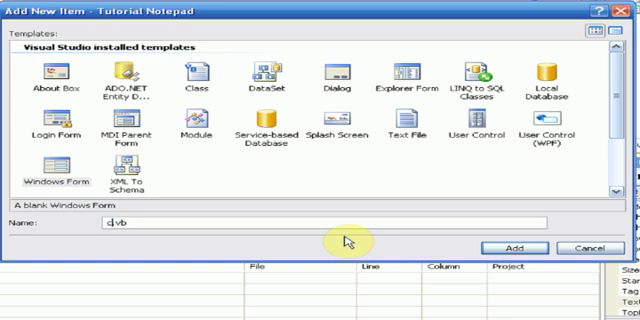
Step: Name the new Windows Form customize and add it to the project
text(custo)
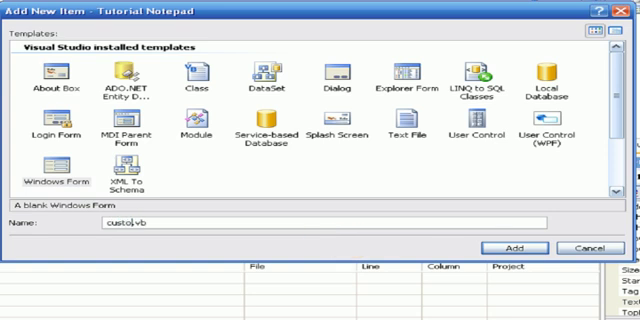
click(509, 248)
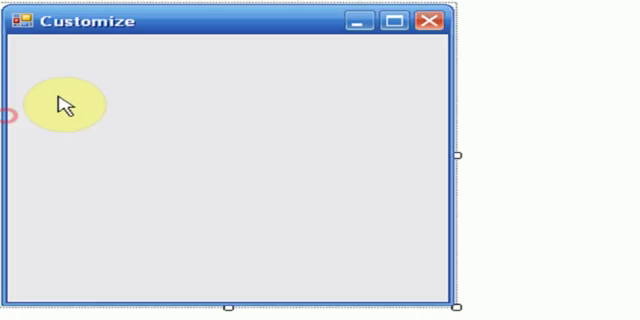
Step: Shrink the Customize form into a compact strip and place a label, text box and button on it
drag(69, 105, 308, 192)
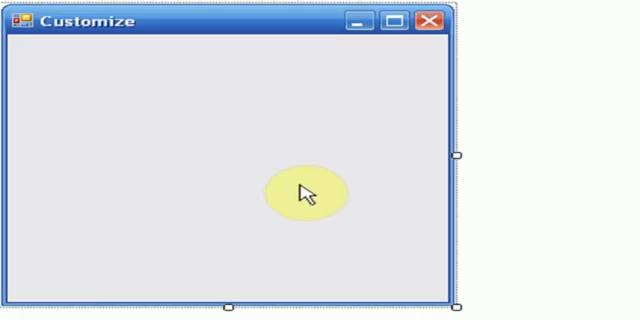
mouse_move(455, 155)
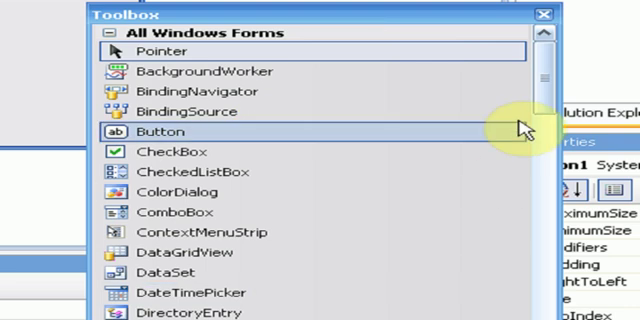
scroll(down, 3)
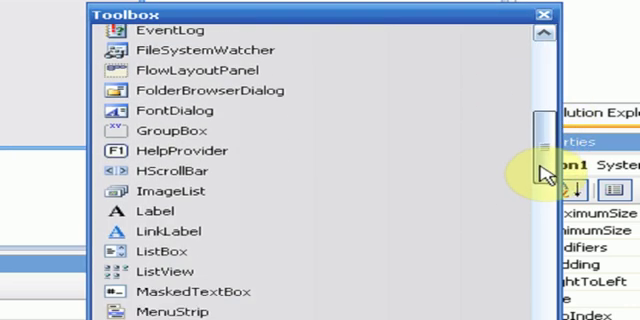
scroll(down, 3)
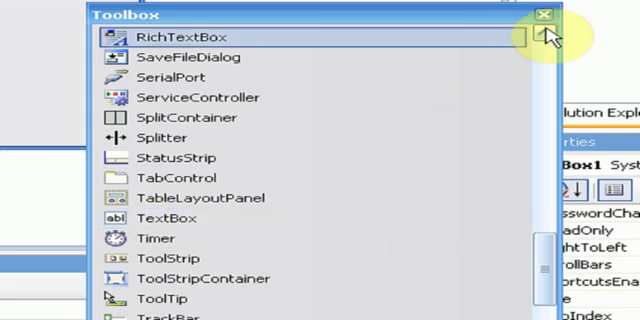
click(547, 15)
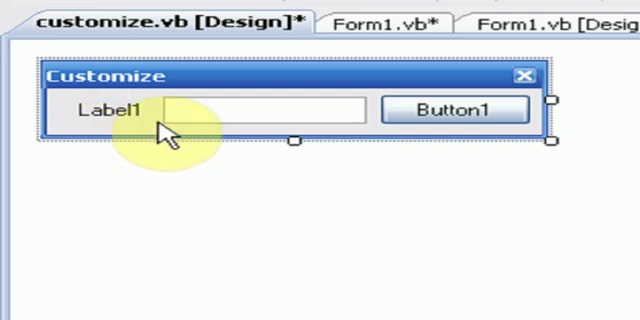
Step: Select TextBox1 to resize it between Label1 and Button1
click(260, 112)
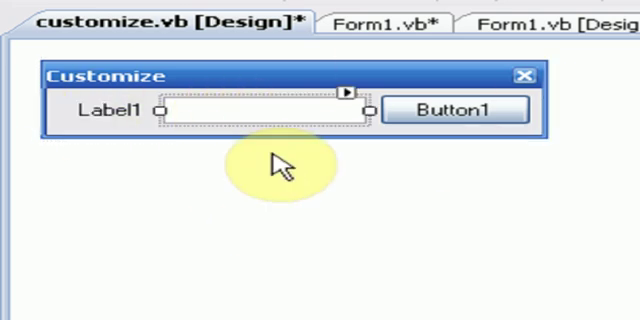
mouse_move(495, 155)
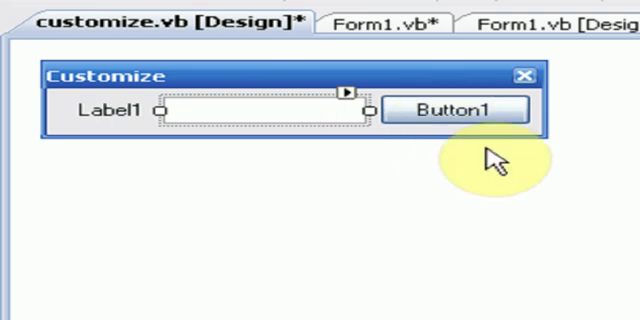
mouse_move(408, 245)
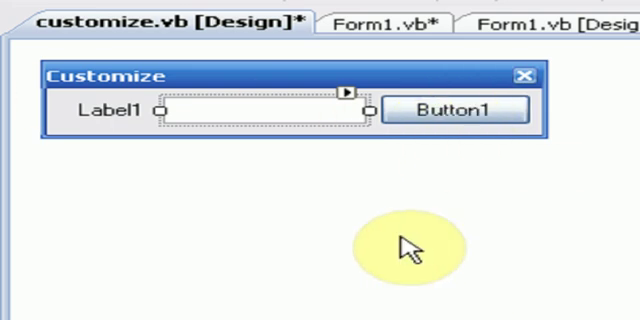
mouse_move(218, 107)
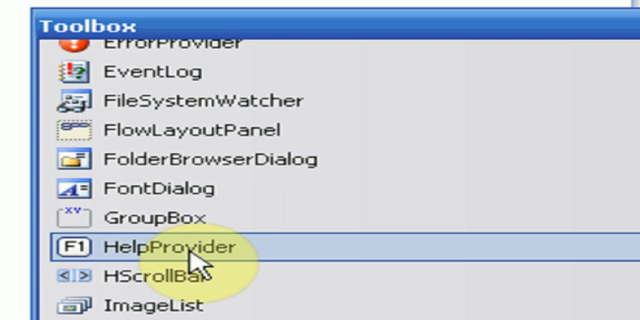
Step: Add a second button and a ColorDialog component from the Toolbox
scroll(up, 3)
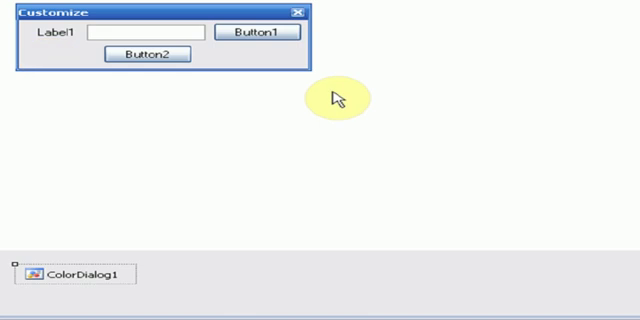
Step: Select Label1 and the top button to change their Text properties to Color : and Change
click(53, 37)
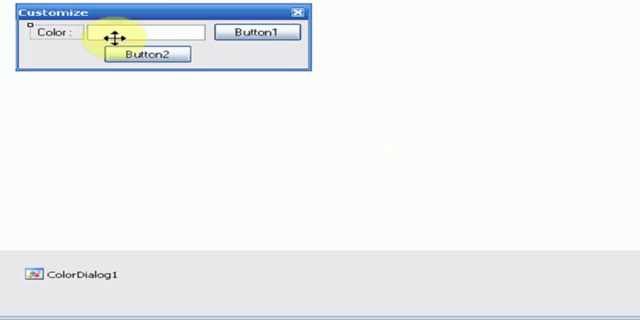
click(261, 32)
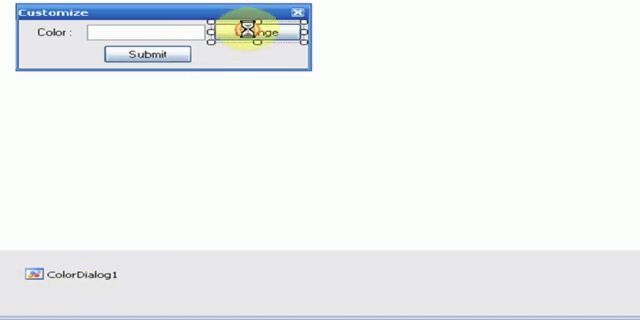
Step: Write ColorDialog1.ShowDialog in Button1's click handler
double_click(257, 31)
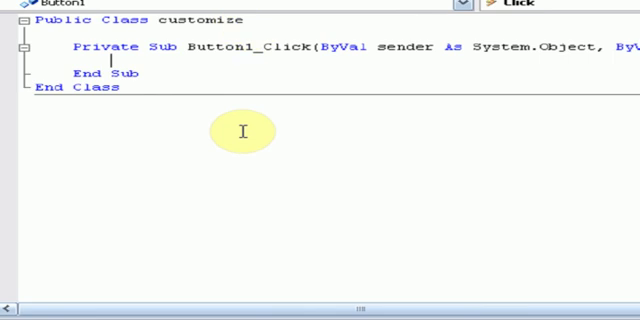
mouse_move(248, 75)
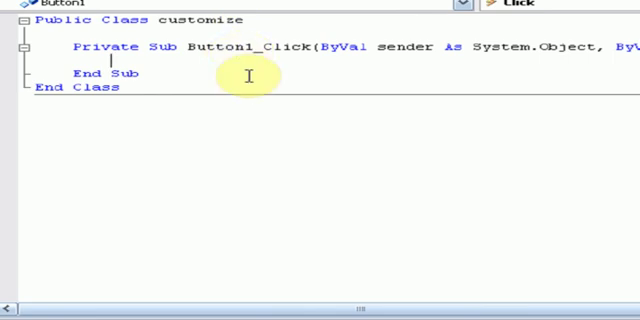
text(colordialo)
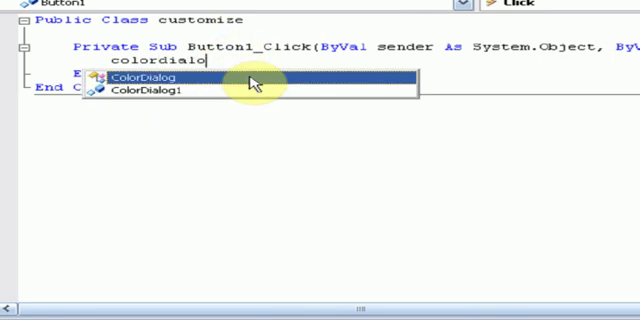
text(ColorDialog1.shiw)
text(ms)
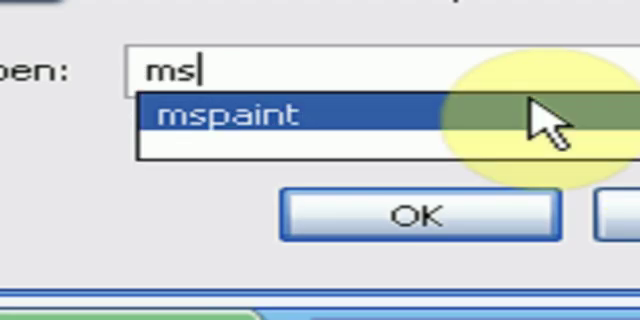
Step: Launch Paint from the Run prompt's mspaint suggestion
click(415, 210)
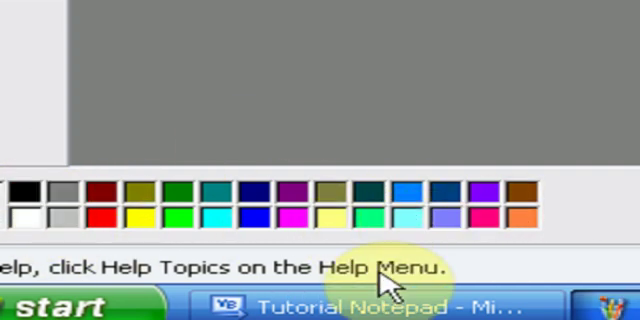
mouse_move(45, 265)
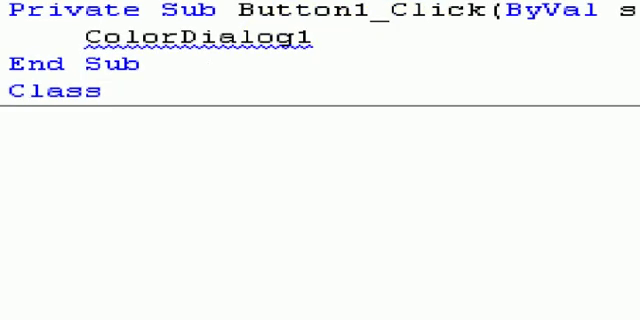
Step: Set TextBox1.Text = ColorDialog1.Color.Name in Button1_Click to fix the conversion error
text(.showdial)
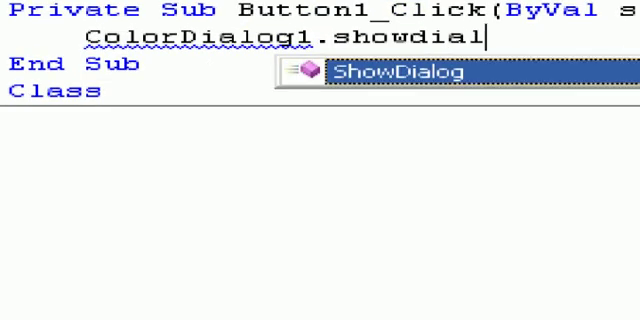
text(og()
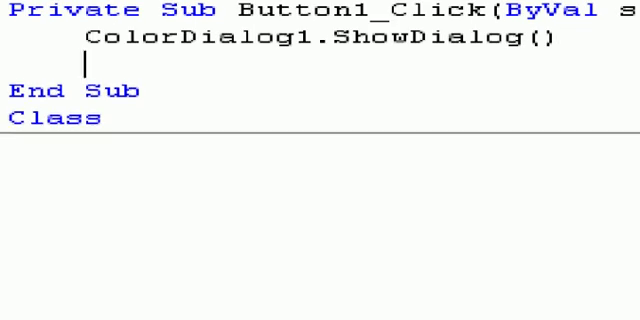
text(textbox1)
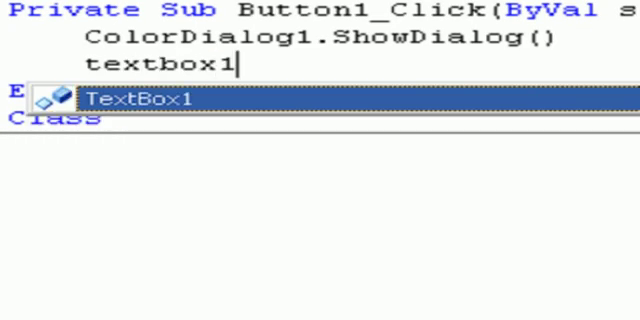
text(.Text =)
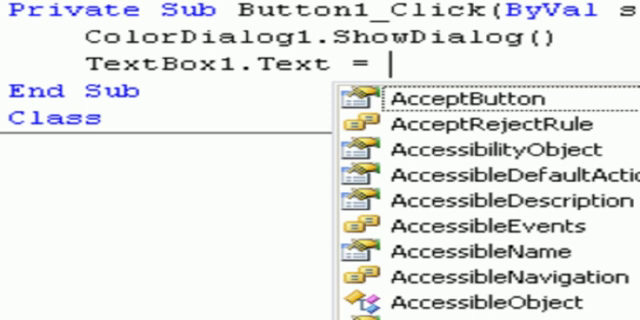
text(colord)
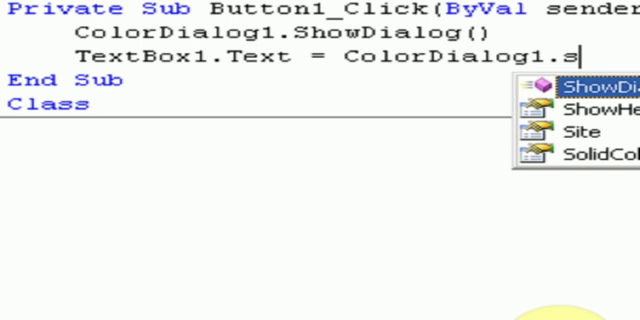
text(ol)
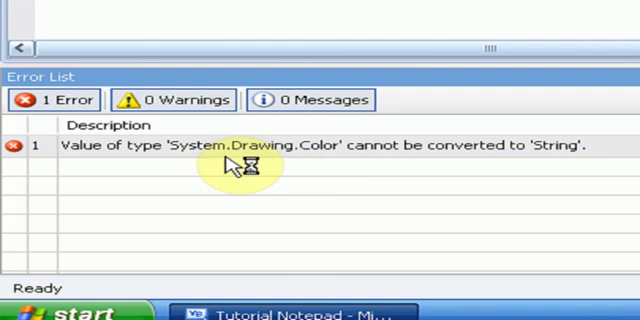
mouse_move(598, 178)
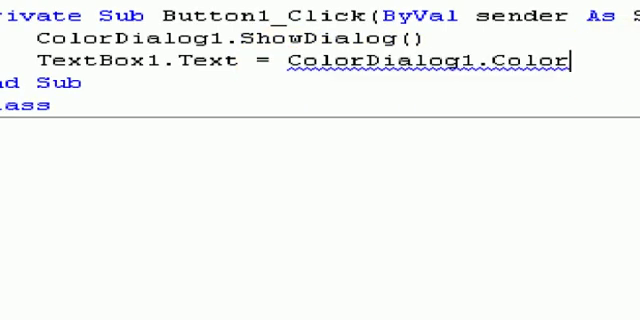
text(.n)
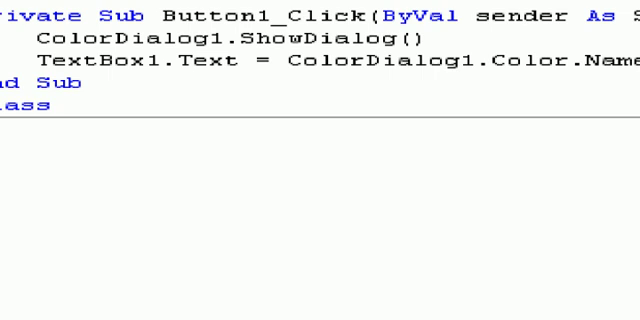
Step: Write Form1.BackColor = ColorDialog1.Color in Button2's click handler
click(48, 107)
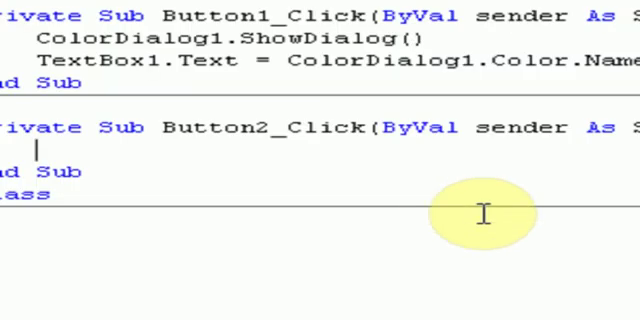
text(form1.)
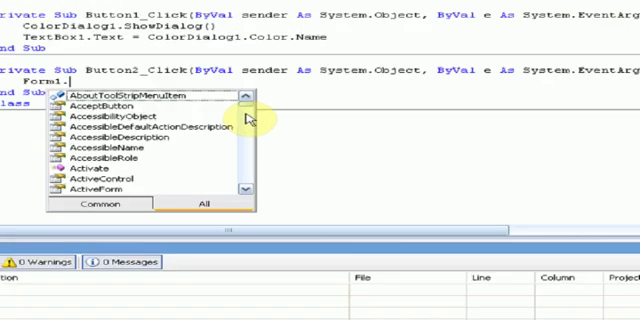
text(back)
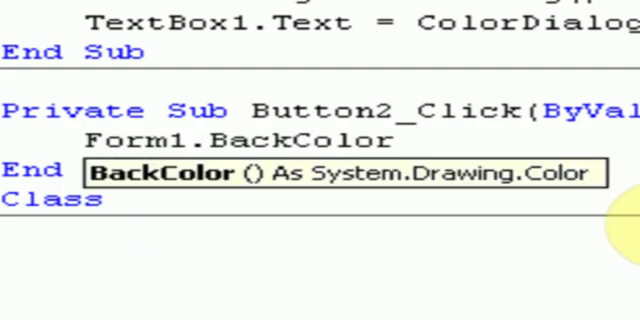
text(=)
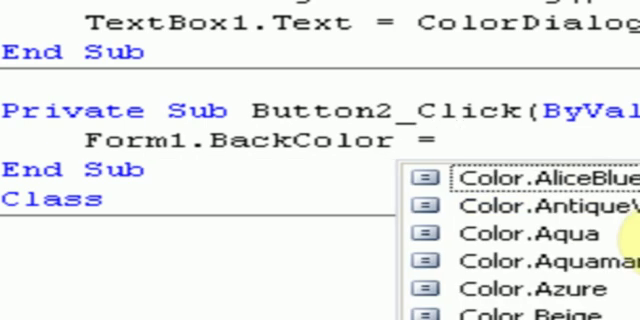
text(c)
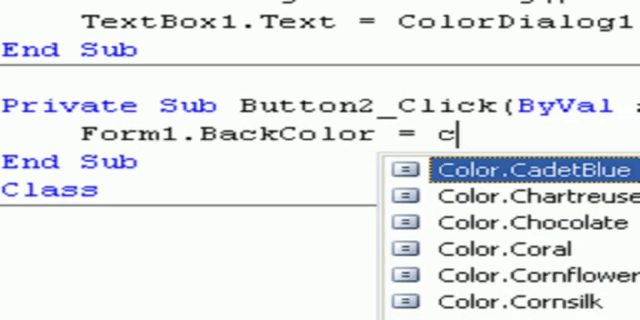
text(olordialog)
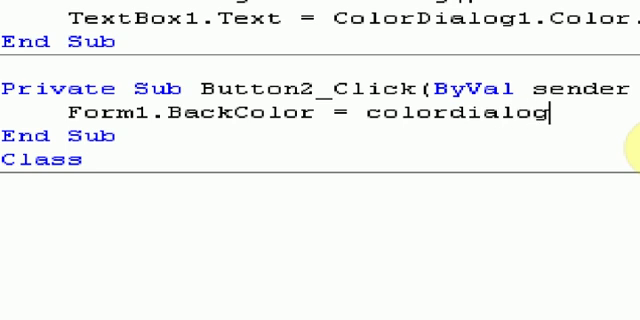
text(1.col)
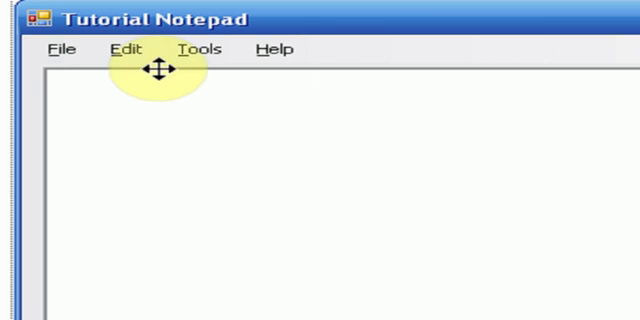
Step: Write customize.Show() inside the Customize menu item's click handler
click(200, 49)
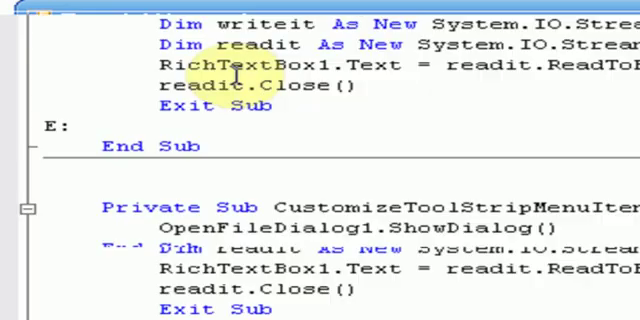
scroll(down, 3)
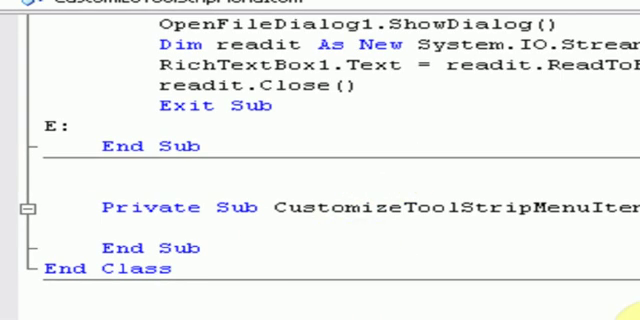
click(145, 227)
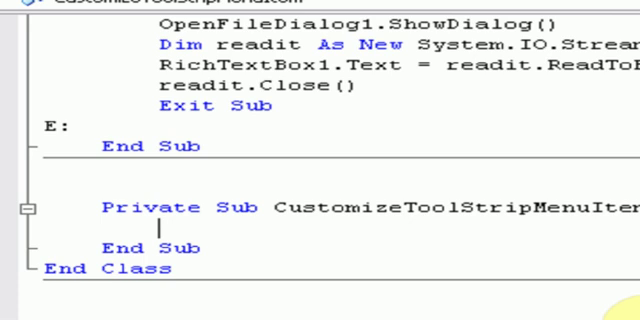
text(customiz)
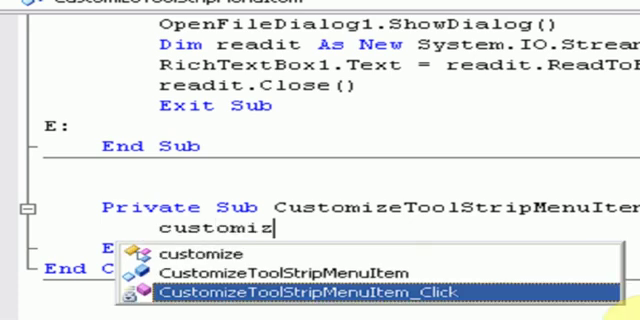
text(.show)
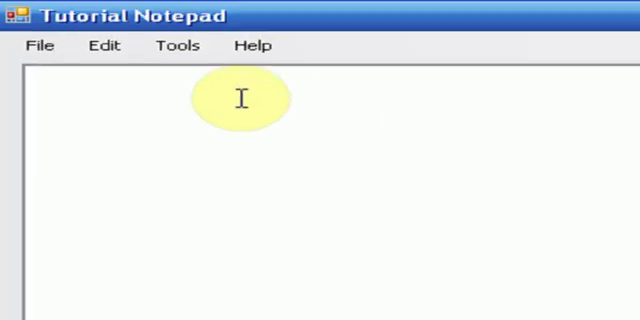
Step: From Tools > Customize, submit Red as the running notepad's background colour
click(179, 46)
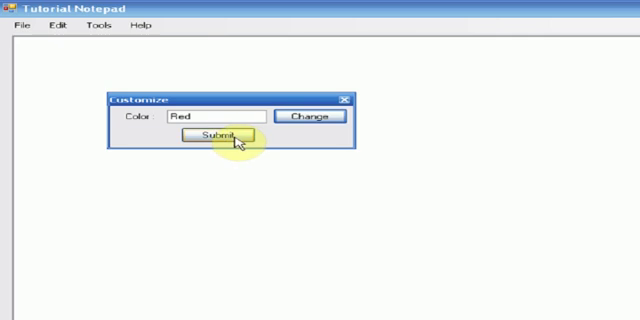
click(216, 136)
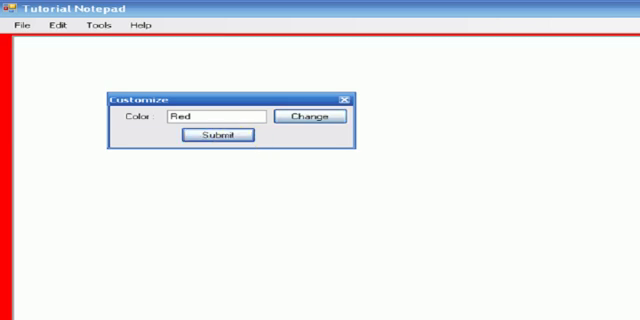
click(314, 116)
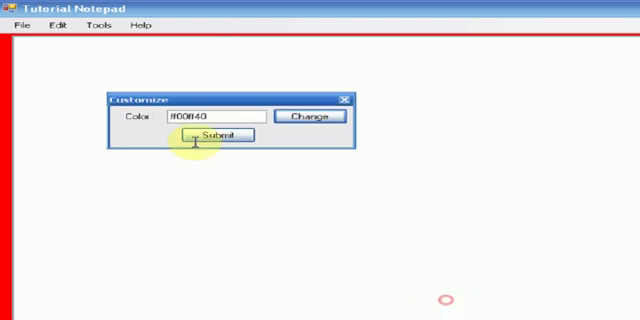
Step: Choose a basic colour in the Color dialog, submit it, and close the Customize form
click(315, 117)
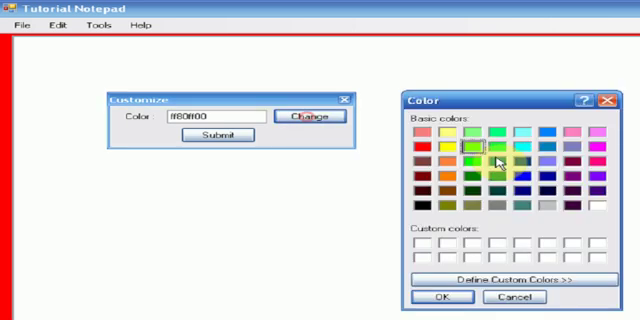
click(484, 145)
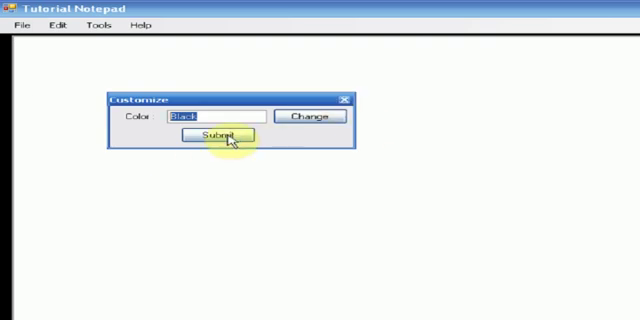
click(311, 116)
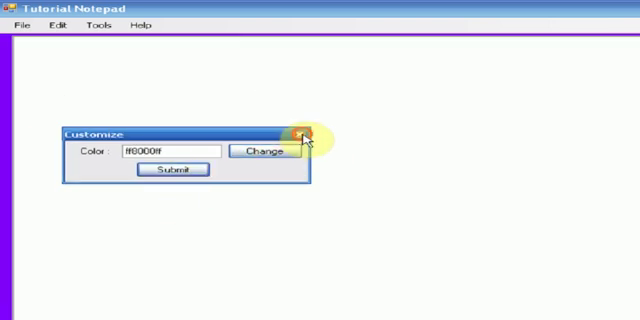
click(306, 135)
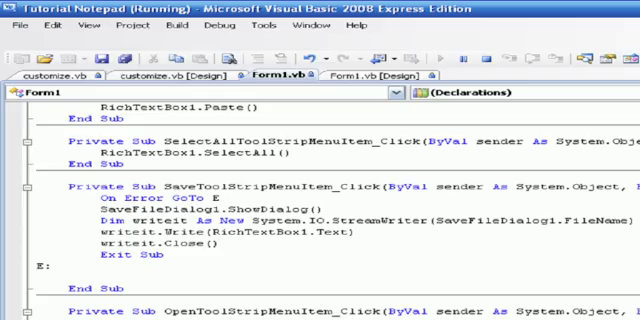
Step: Stop debugging and wire Help > About... to call AboutBox1.Show()
scroll(down, 3)
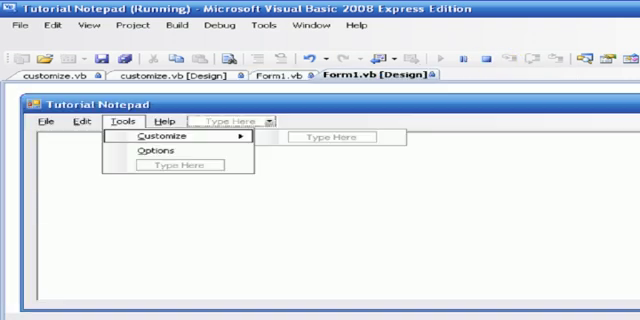
click(166, 121)
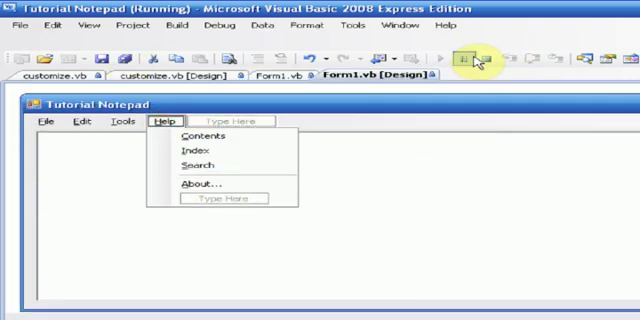
click(481, 57)
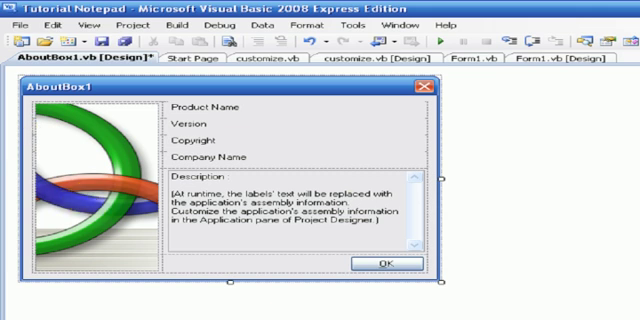
click(563, 57)
text(AboutBox1.Show())
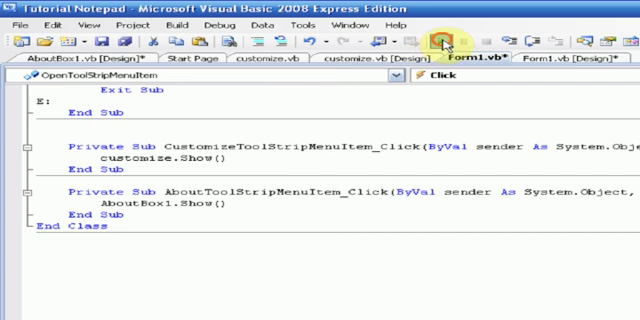
click(448, 38)
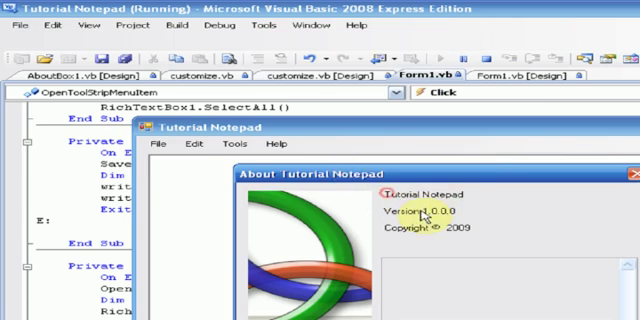
mouse_move(512, 255)
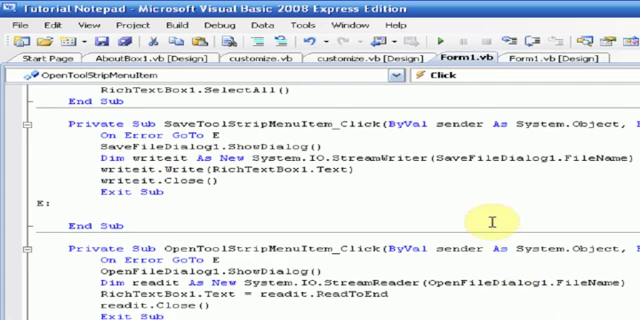
mouse_move(573, 238)
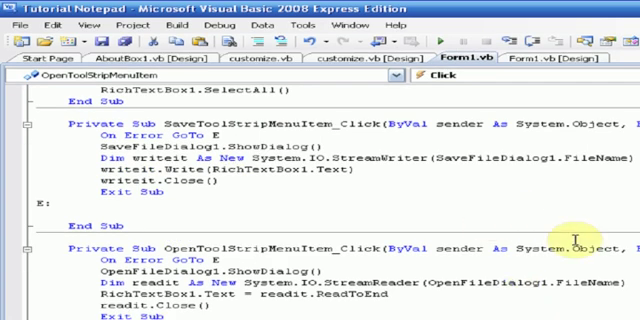